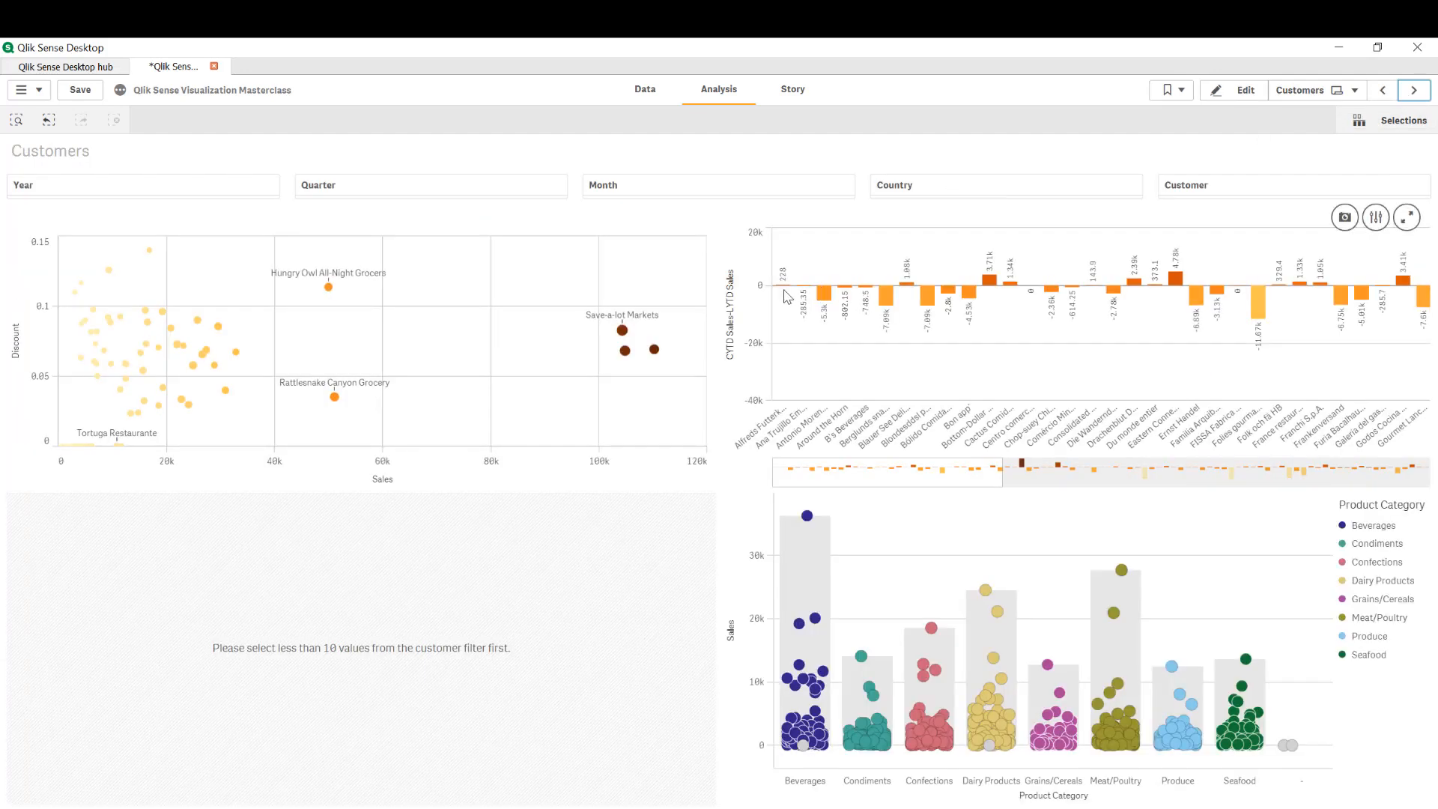
pyautogui.moveTo(697, 295)
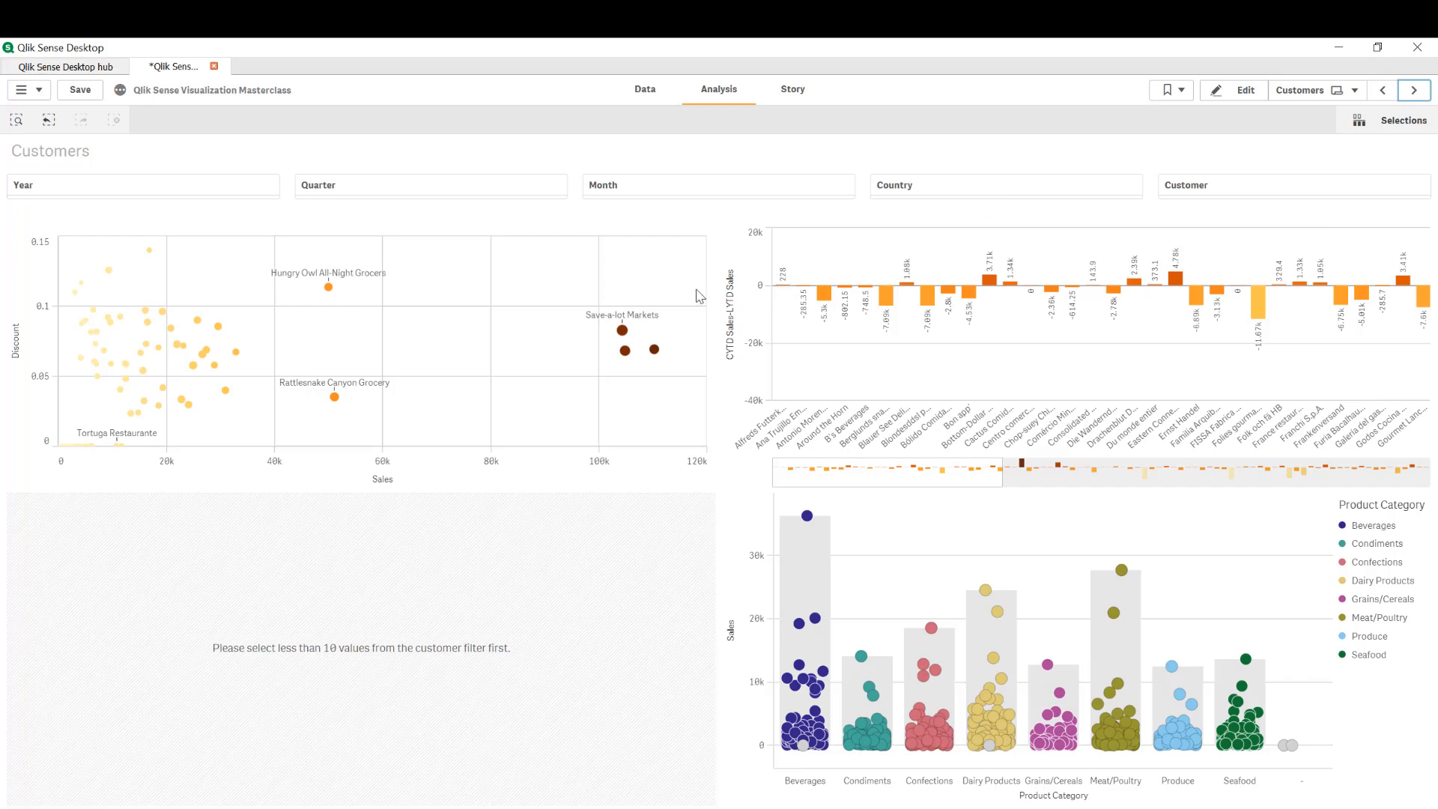
pyautogui.moveTo(834, 421)
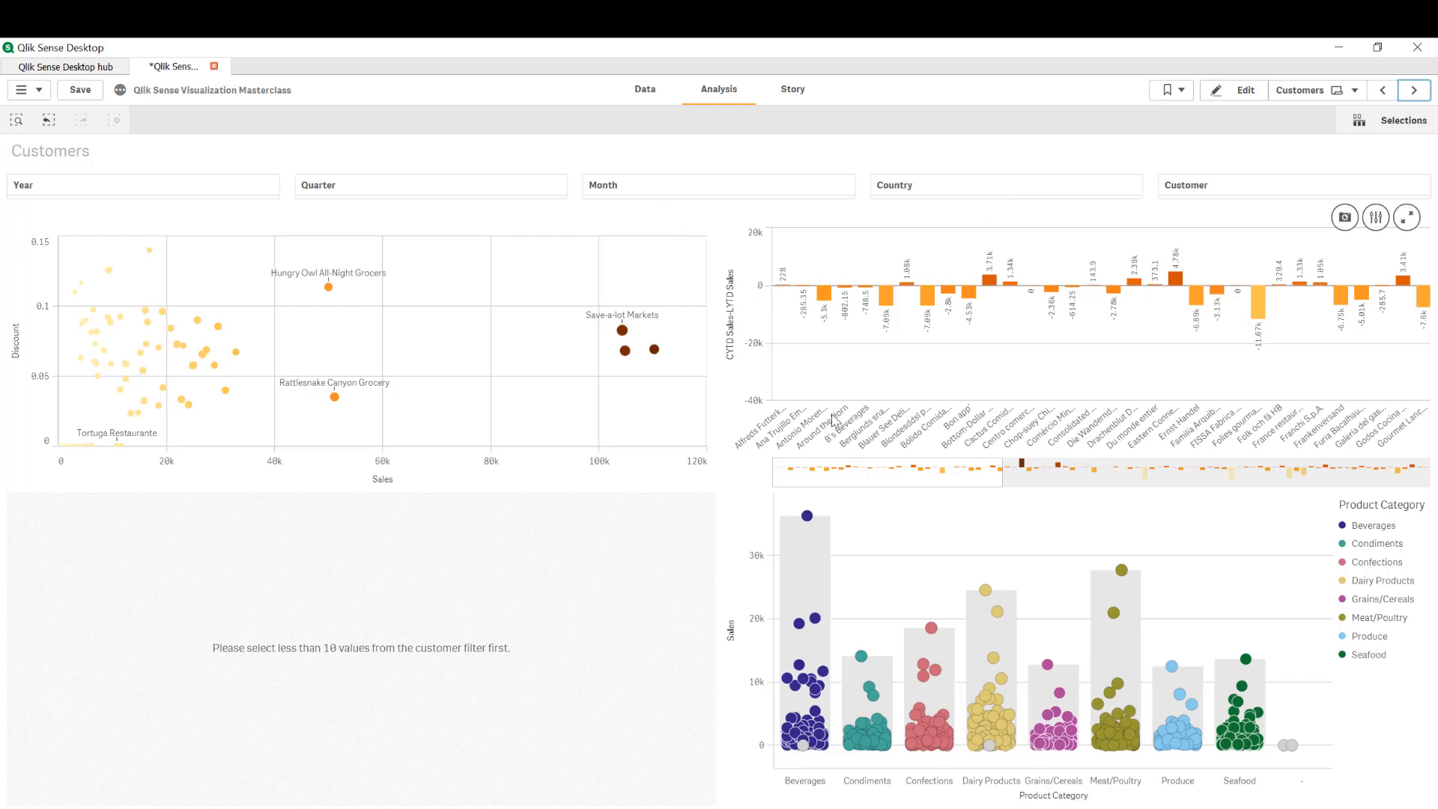
pyautogui.moveTo(754, 398)
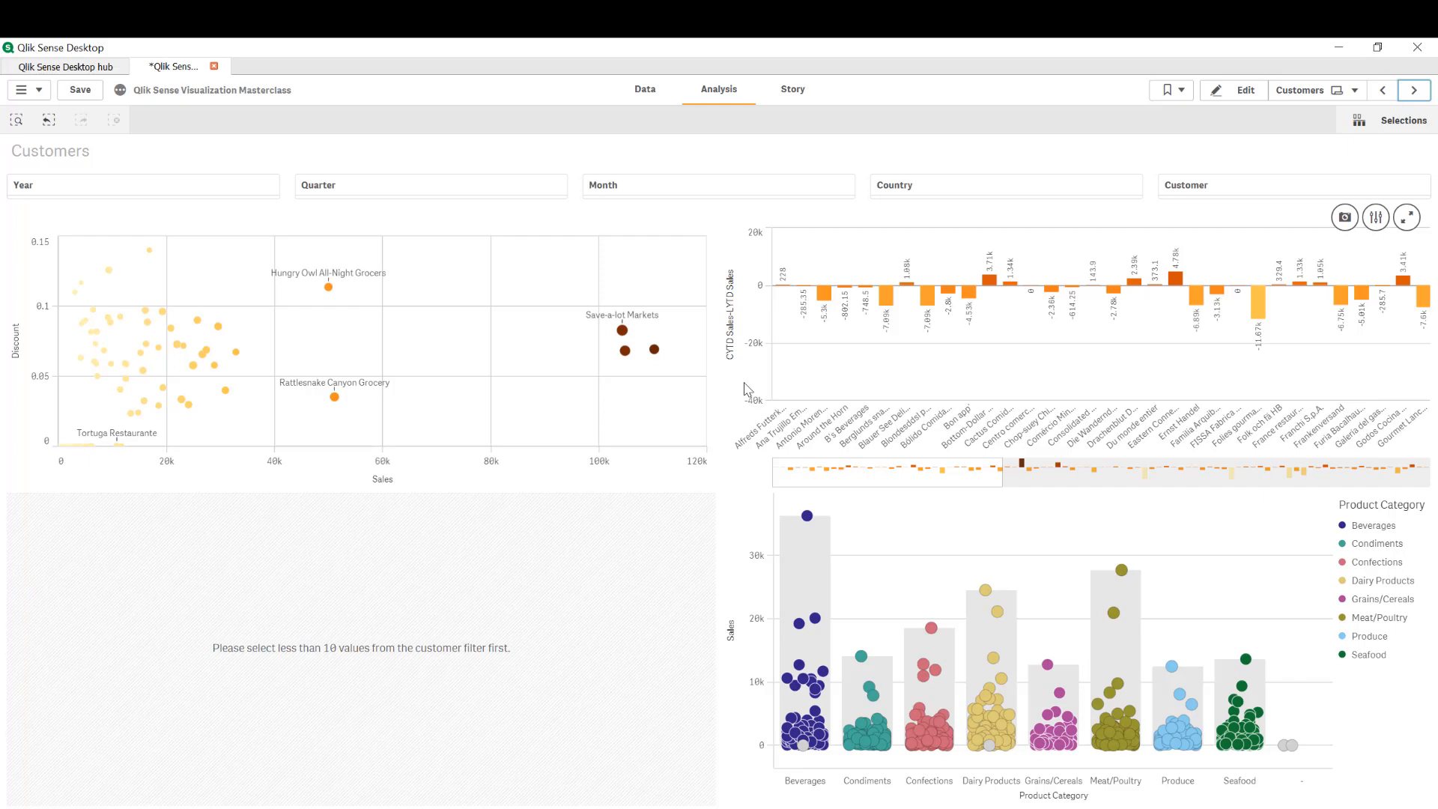
# Select Brazil in the Country filter and Q4 in the Quarter filter.
pyautogui.click(1005, 184)
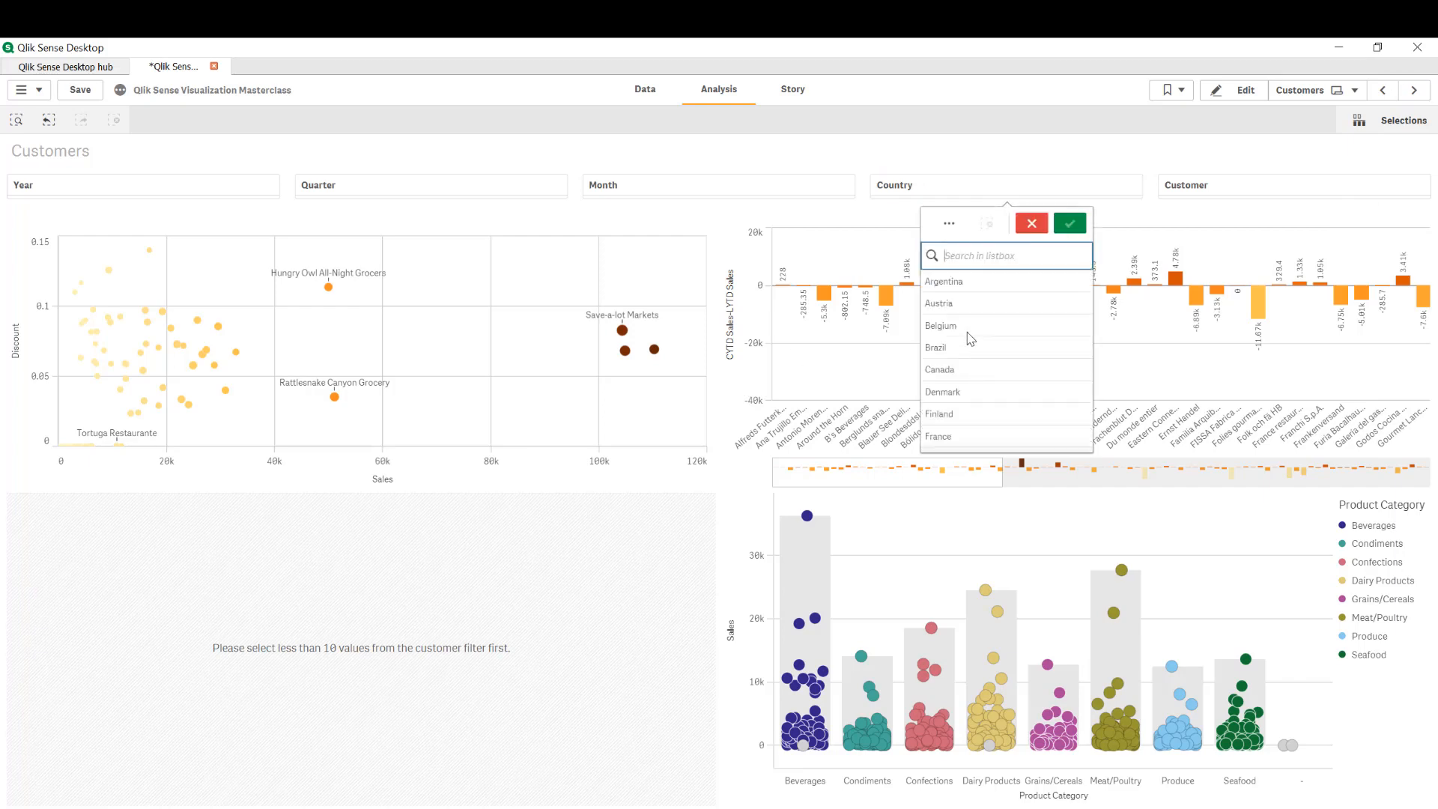
pyautogui.click(935, 347)
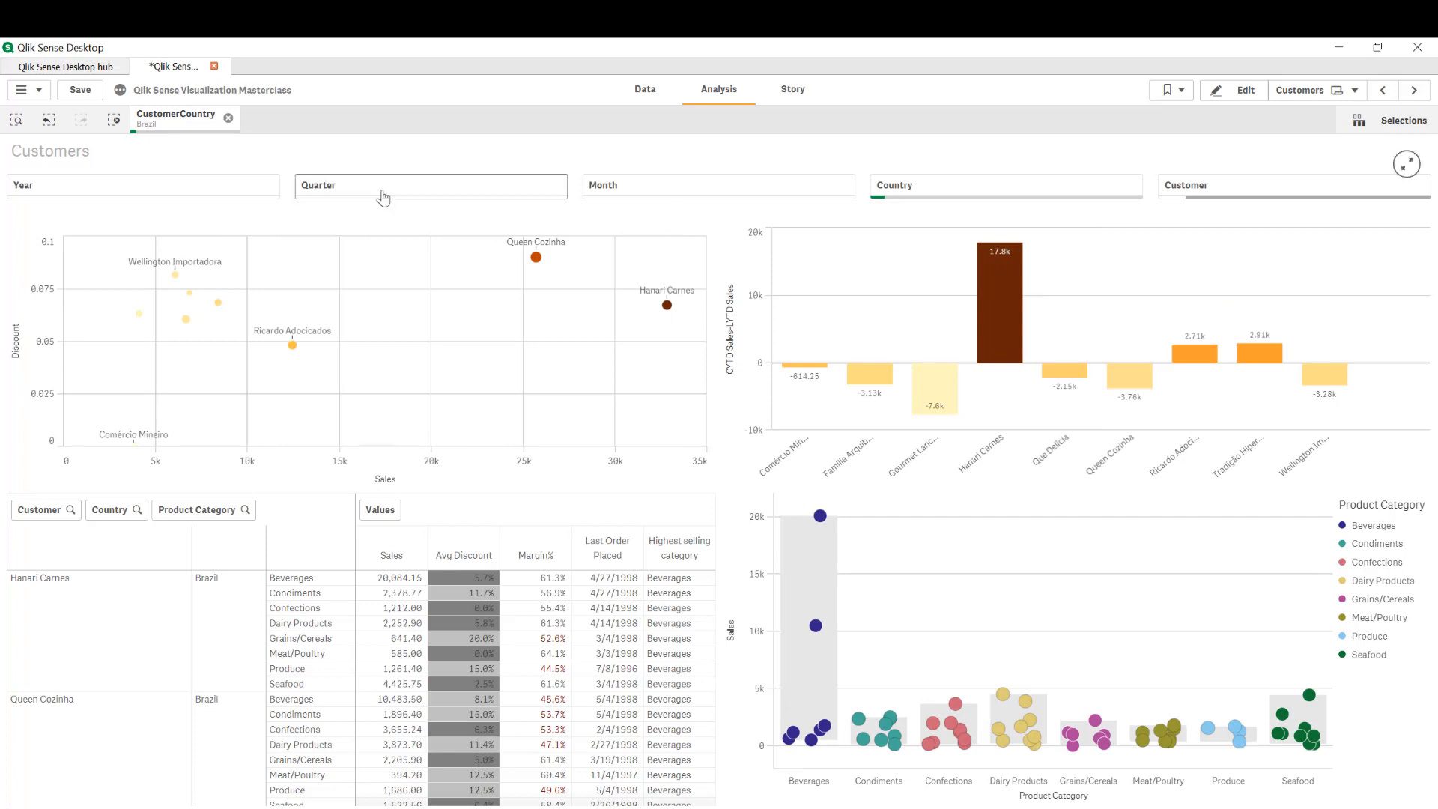
pyautogui.click(355, 347)
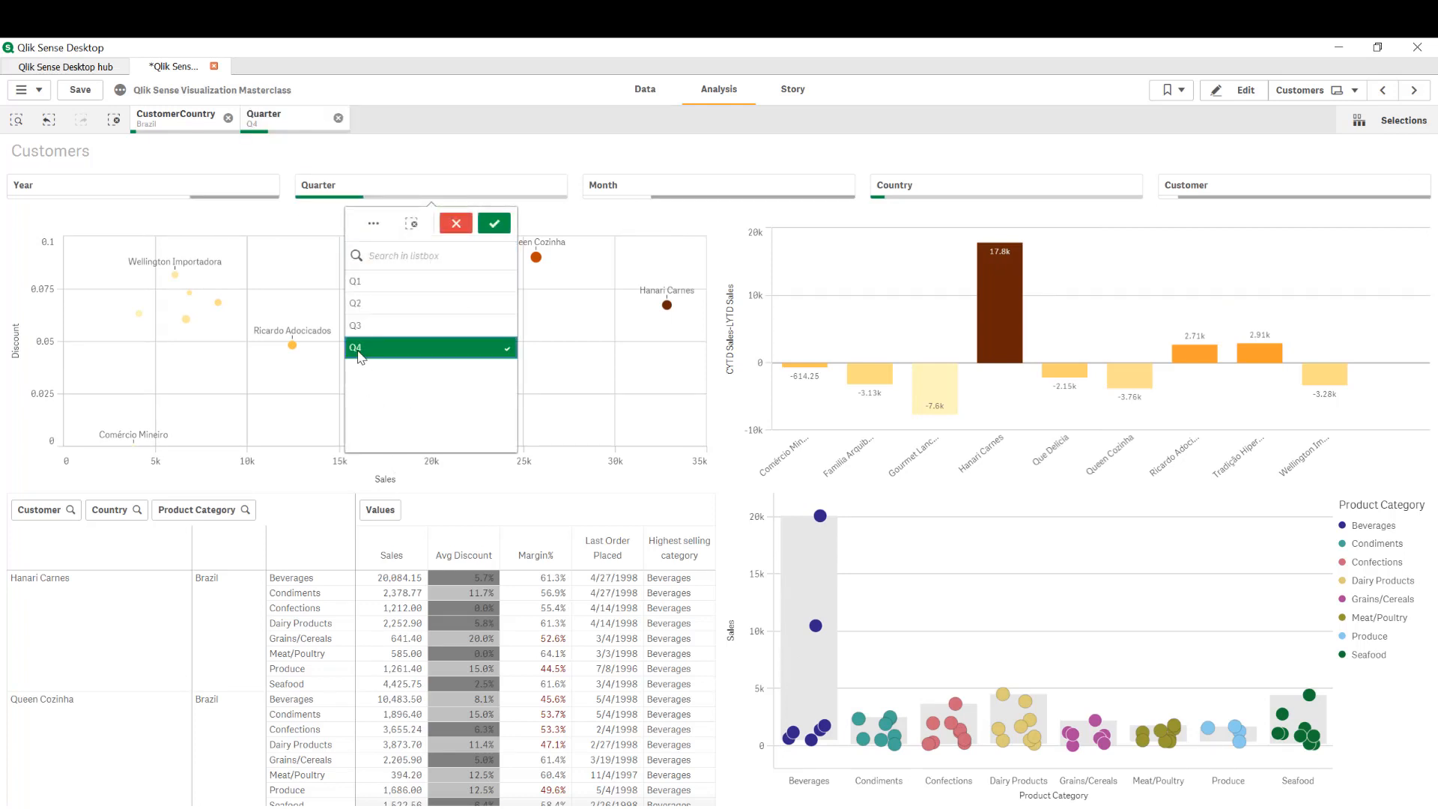
pyautogui.click(493, 223)
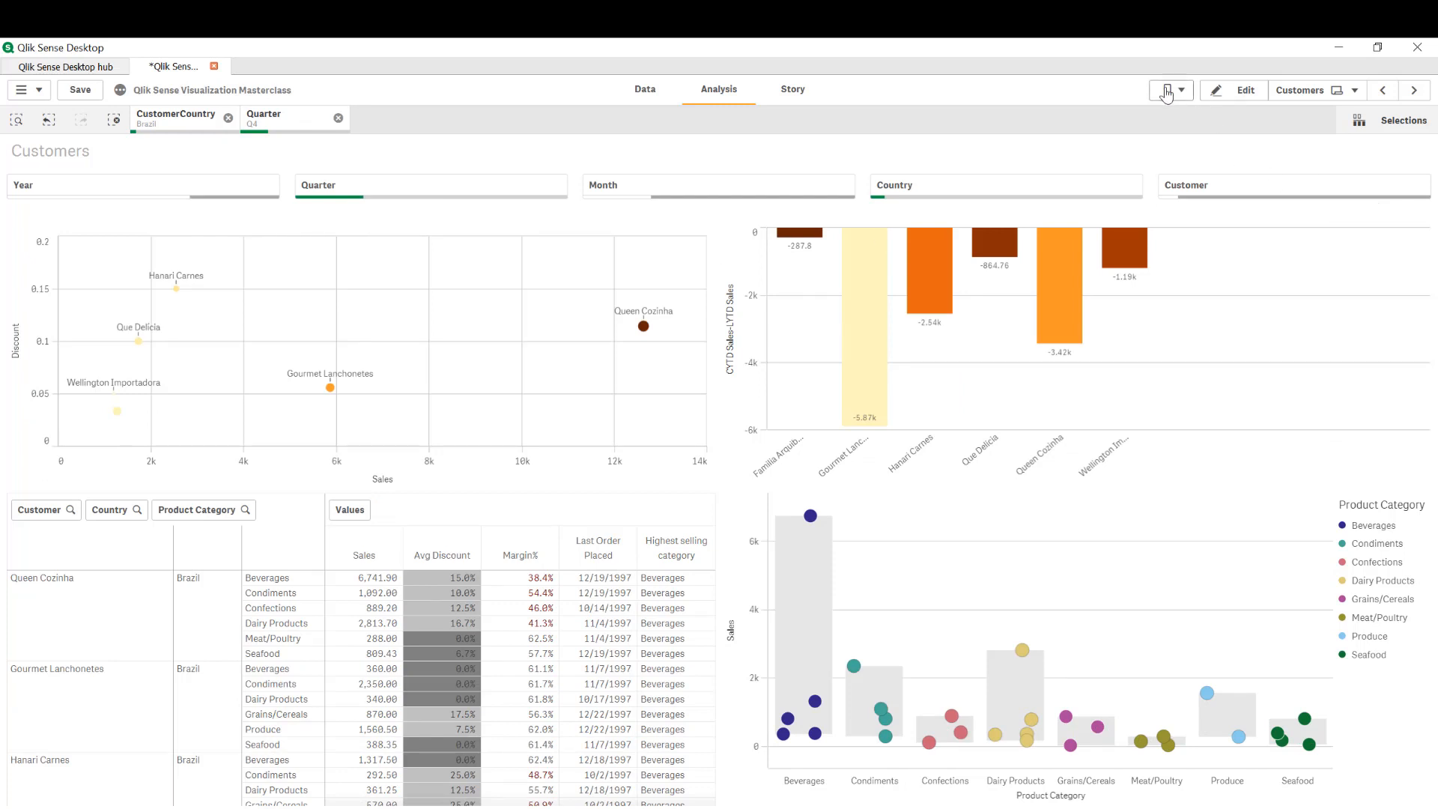
# Create a new bookmark from the current selections titled 'Brazil-Q4'.
pyautogui.click(1167, 90)
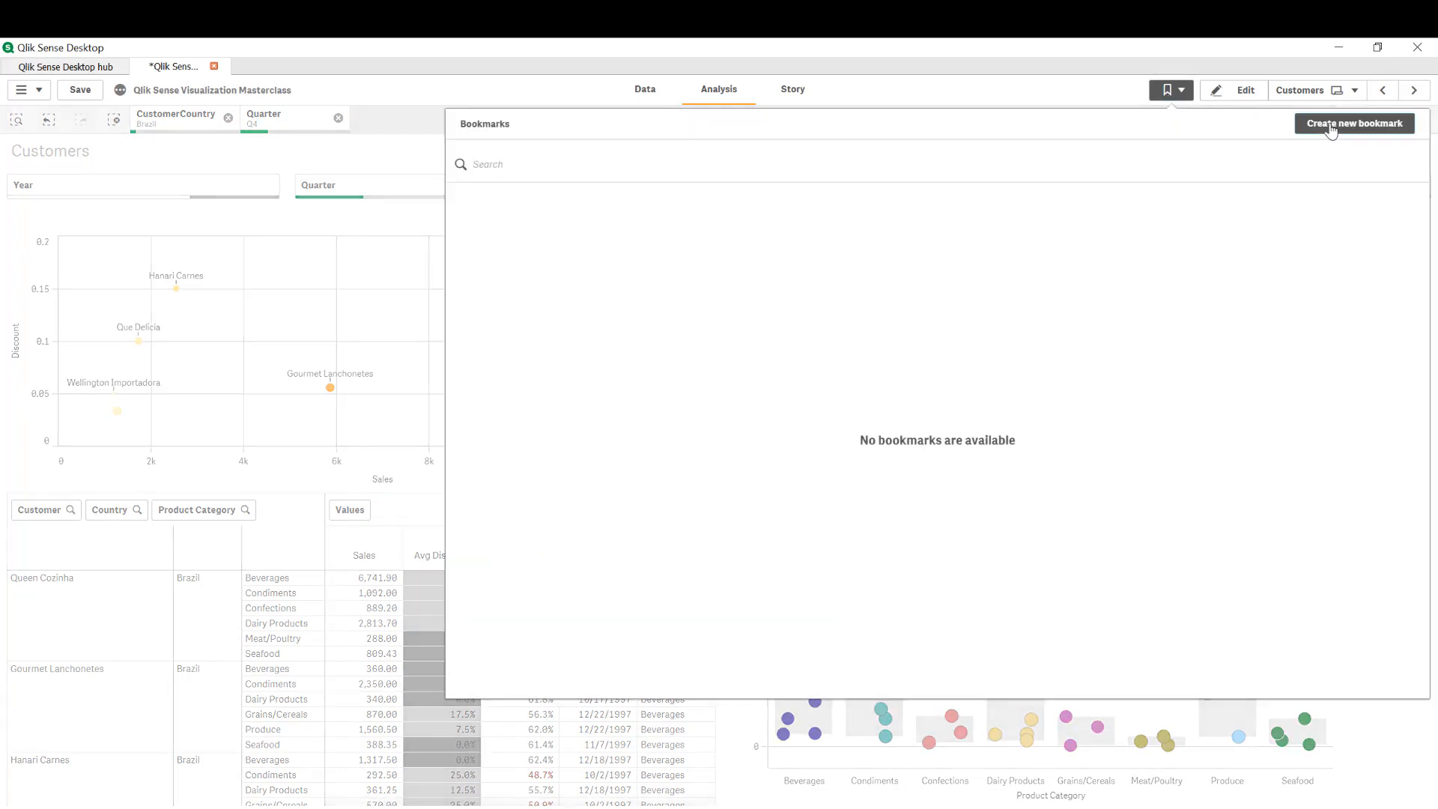
pyautogui.click(1354, 123)
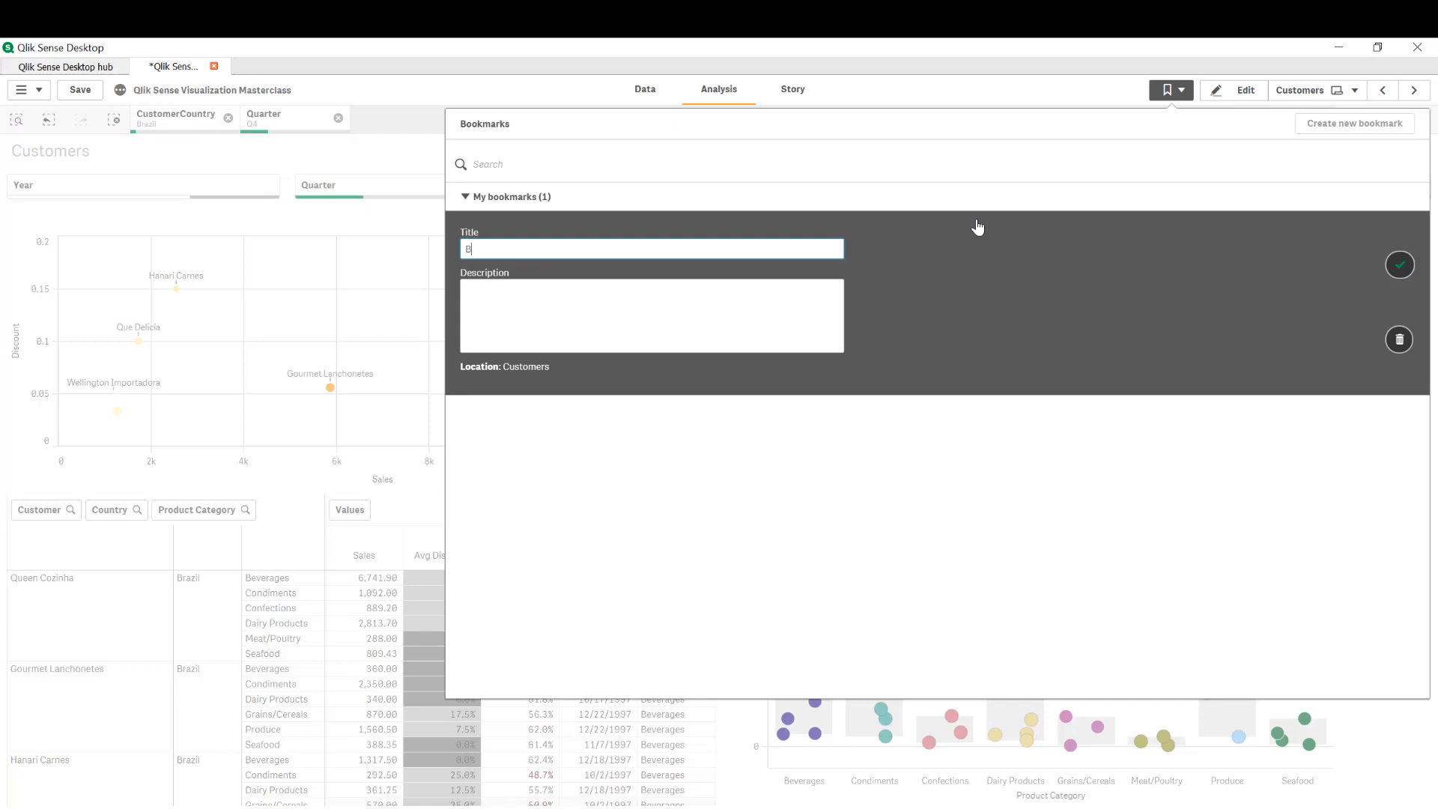
pyautogui.write('razil-Q1')
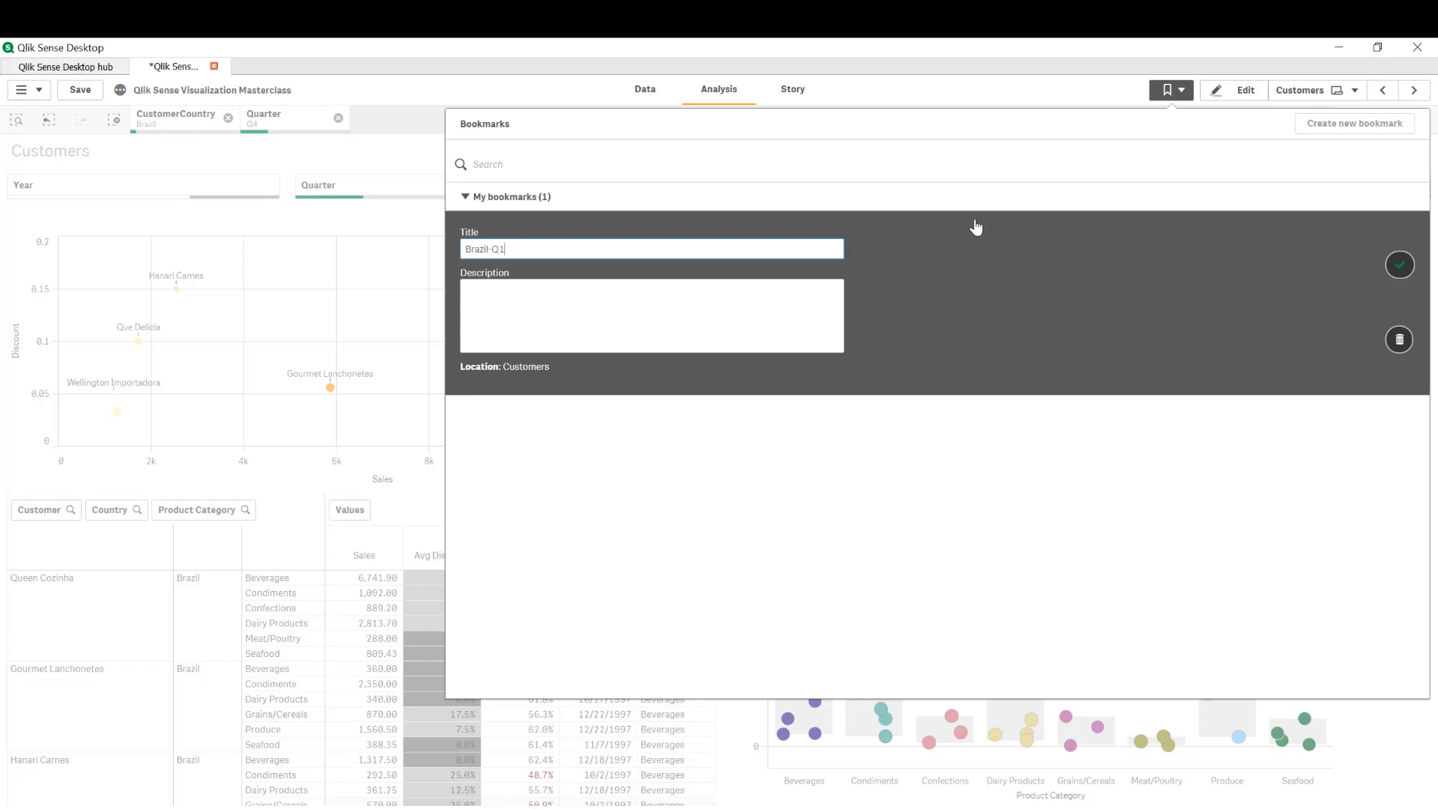
pyautogui.press('backspace')
pyautogui.write('4')
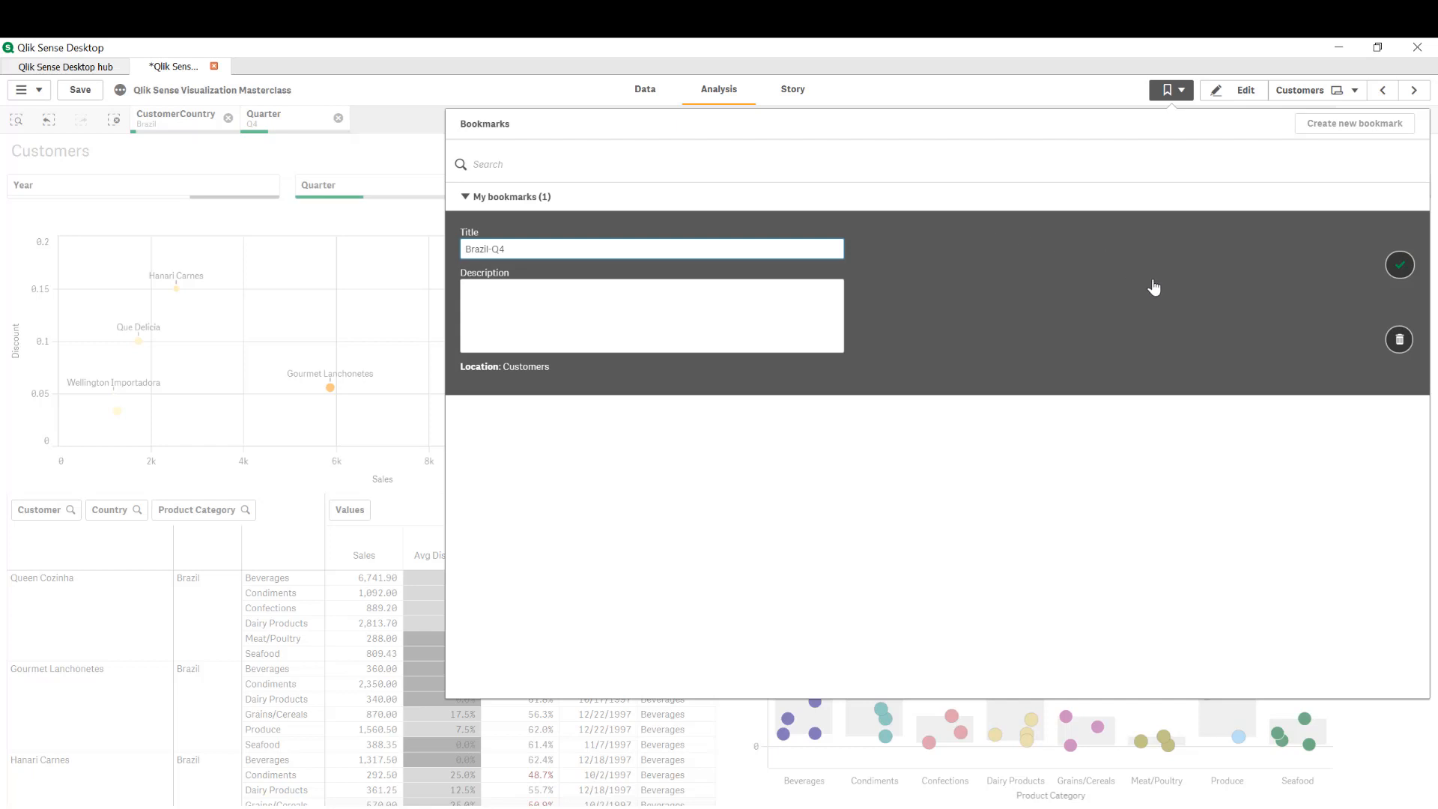
pyautogui.click(1400, 265)
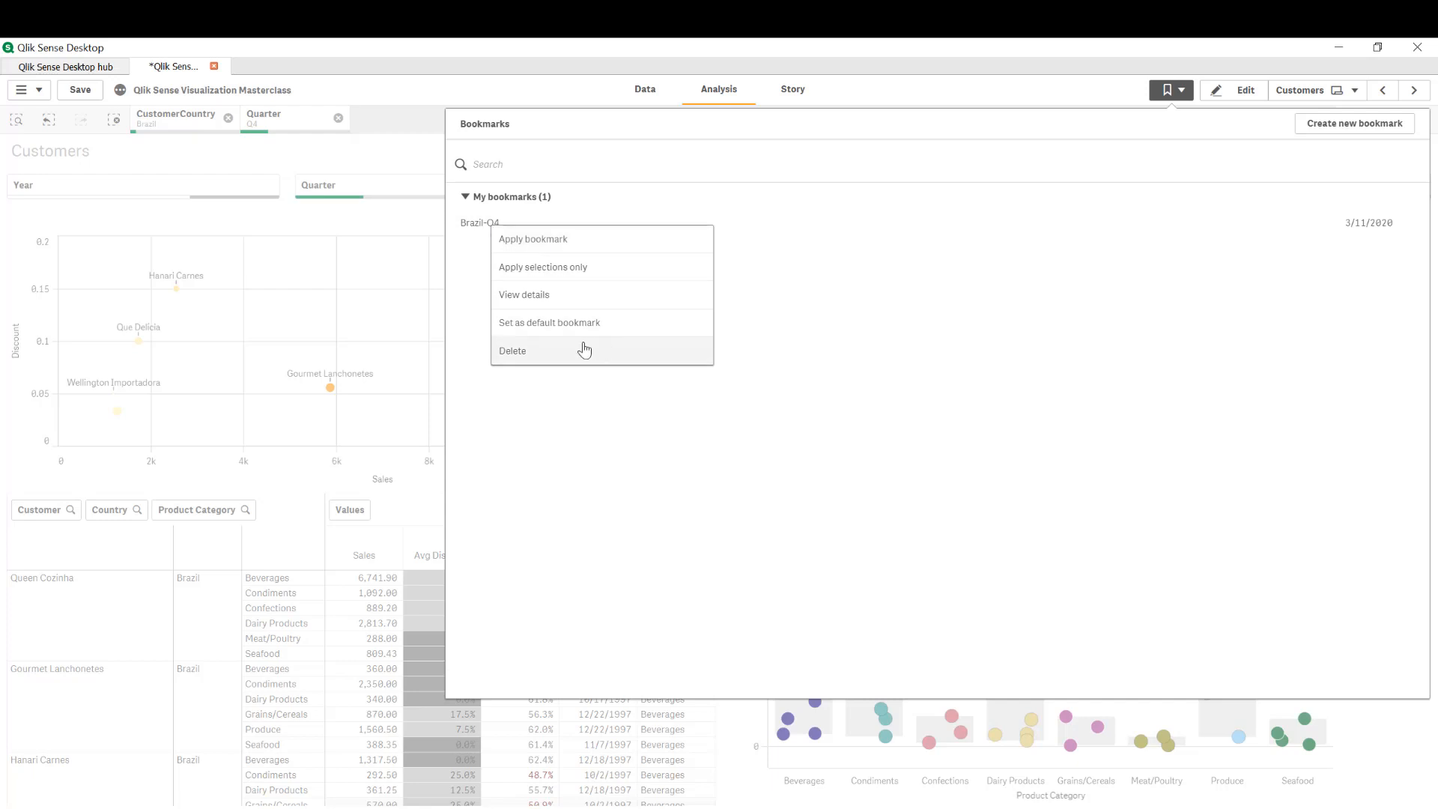
pyautogui.moveTo(565, 330)
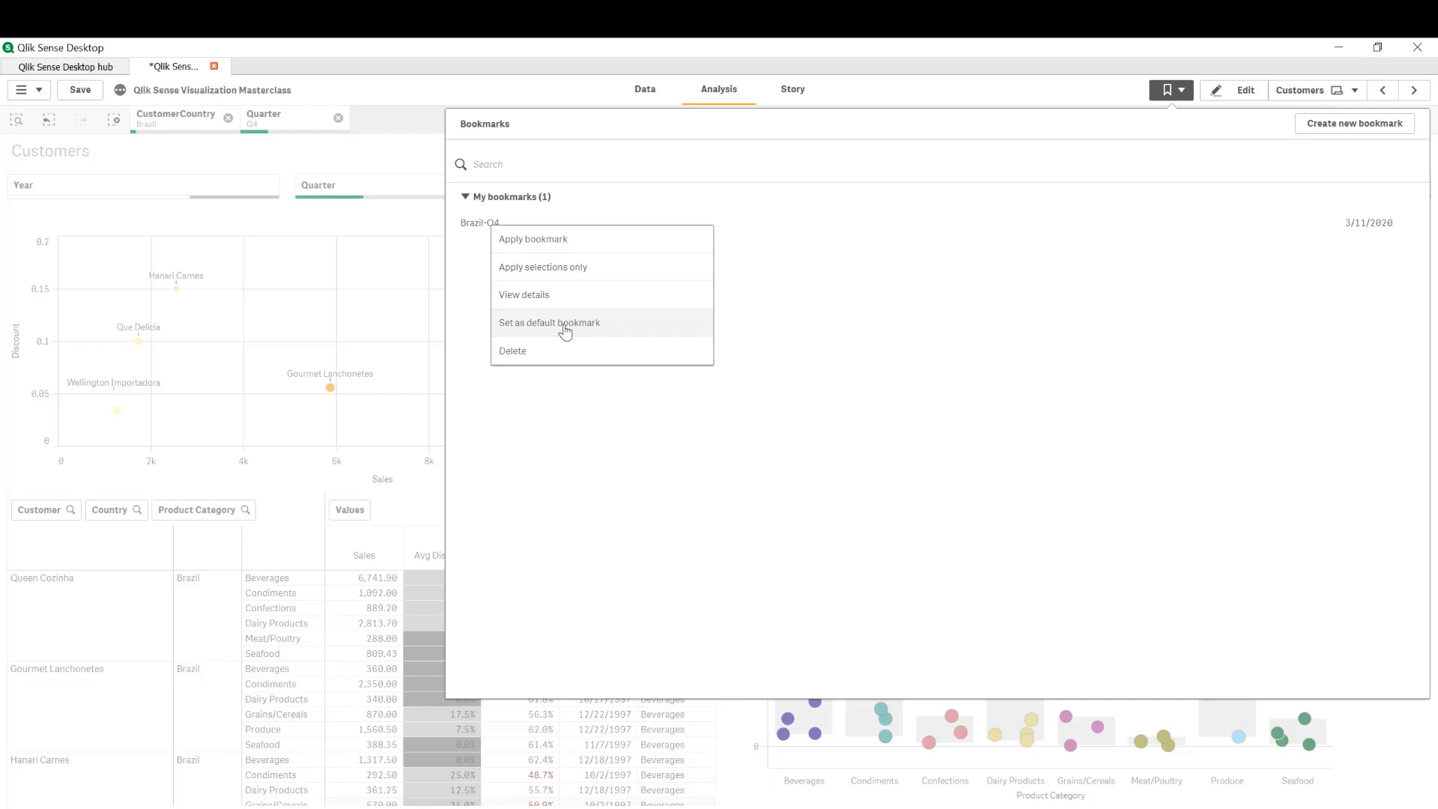
# Set the Brazil-Q4 bookmark as the default bookmark.
pyautogui.click(549, 322)
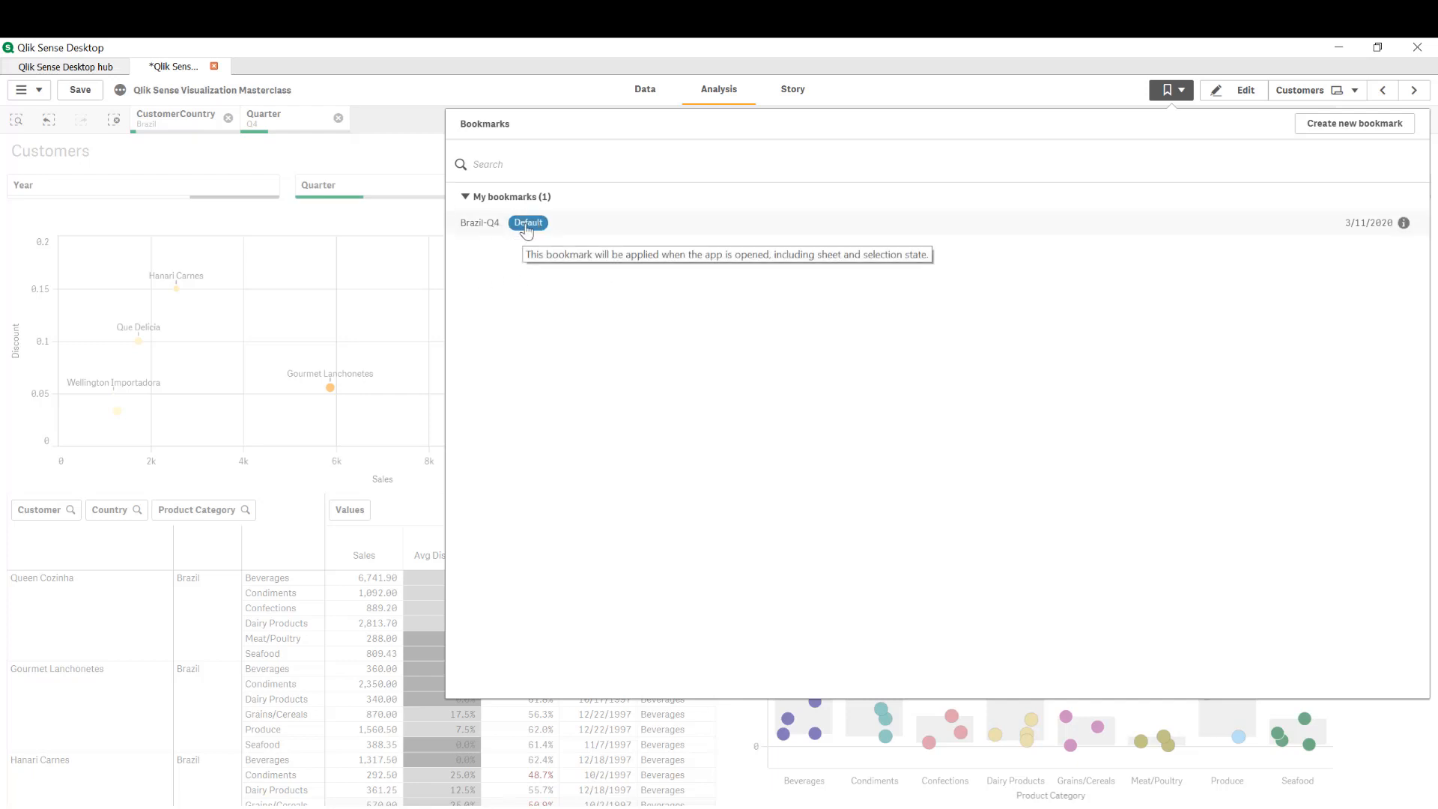
pyautogui.moveTo(1266, 192)
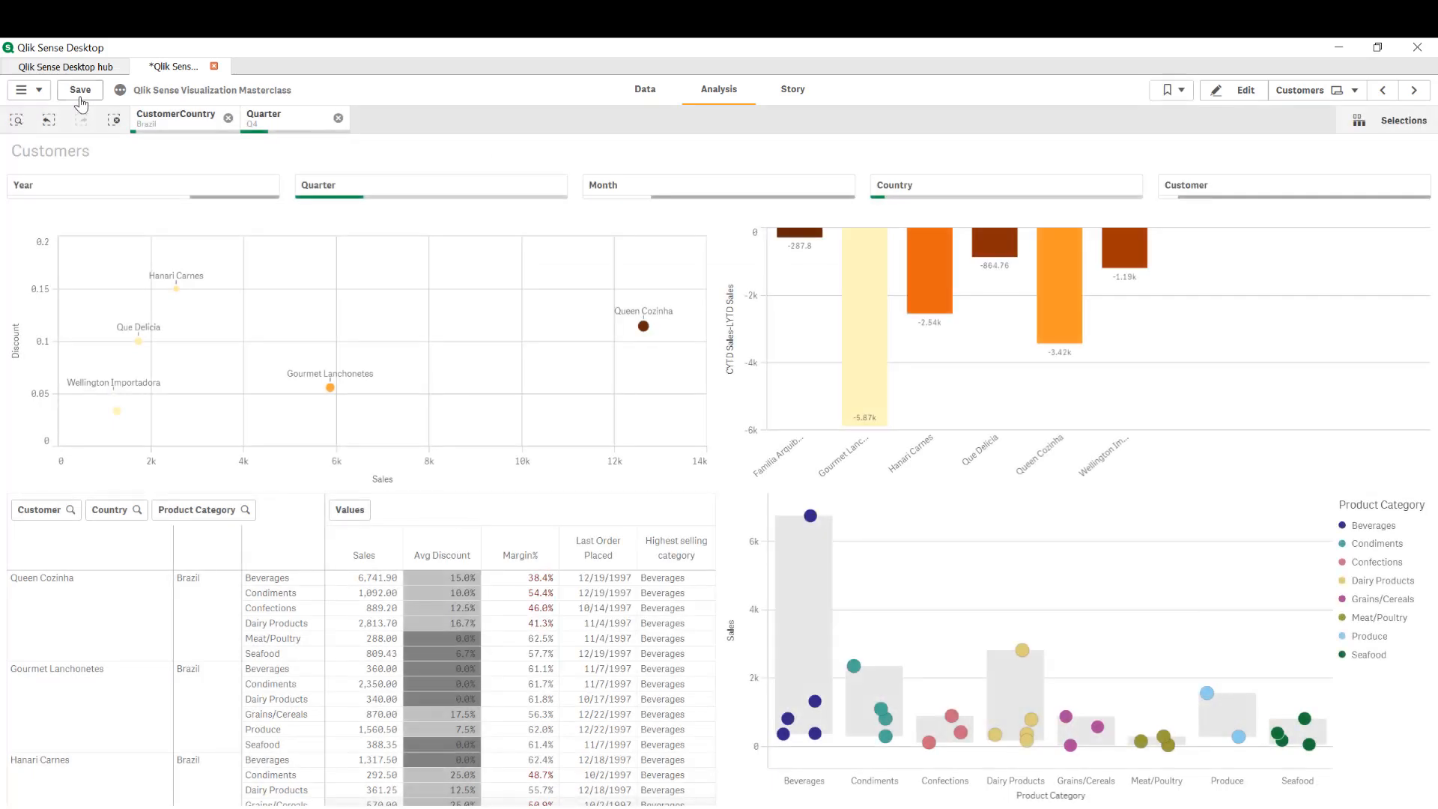
# Save the app and close its tab.
pyautogui.click(80, 90)
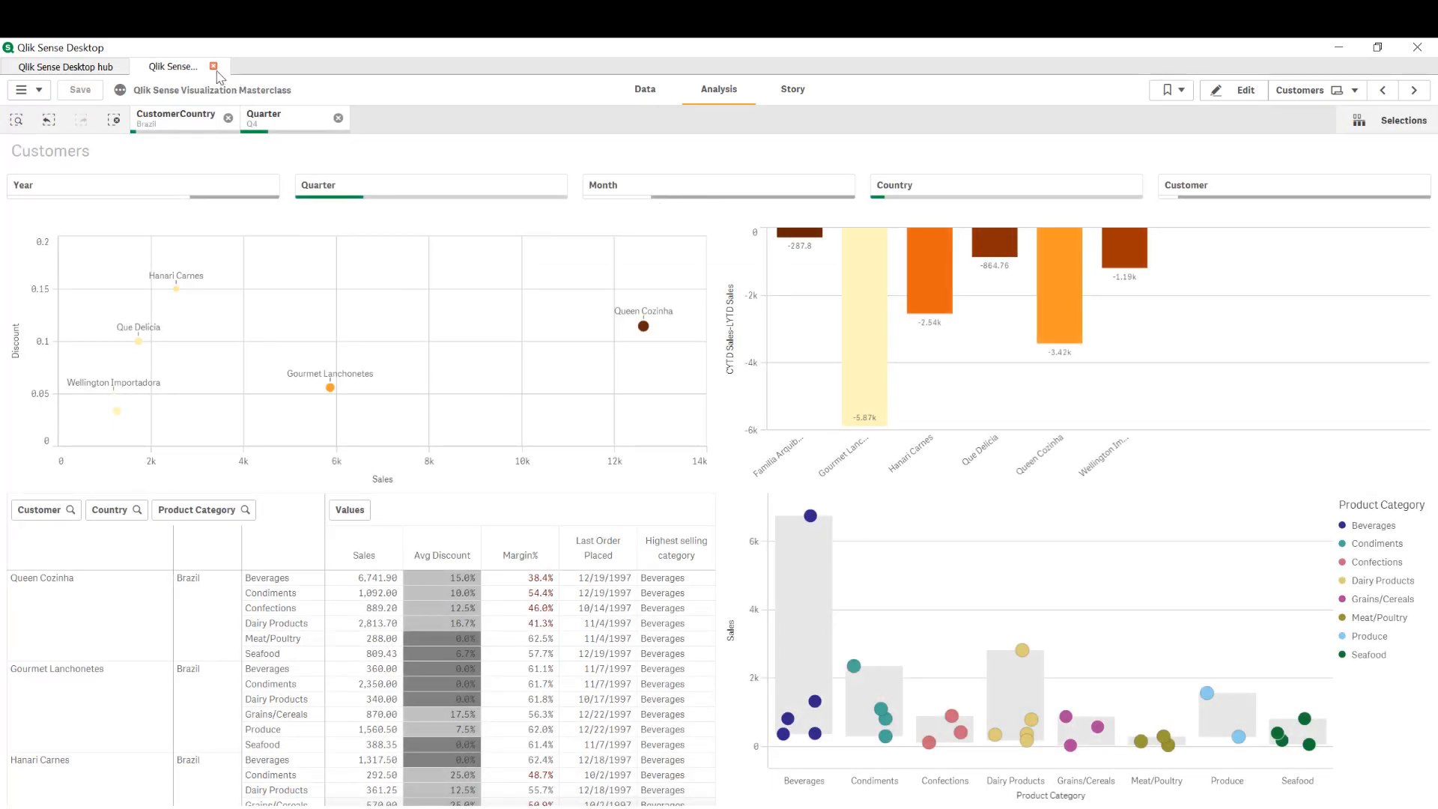
pyautogui.click(215, 66)
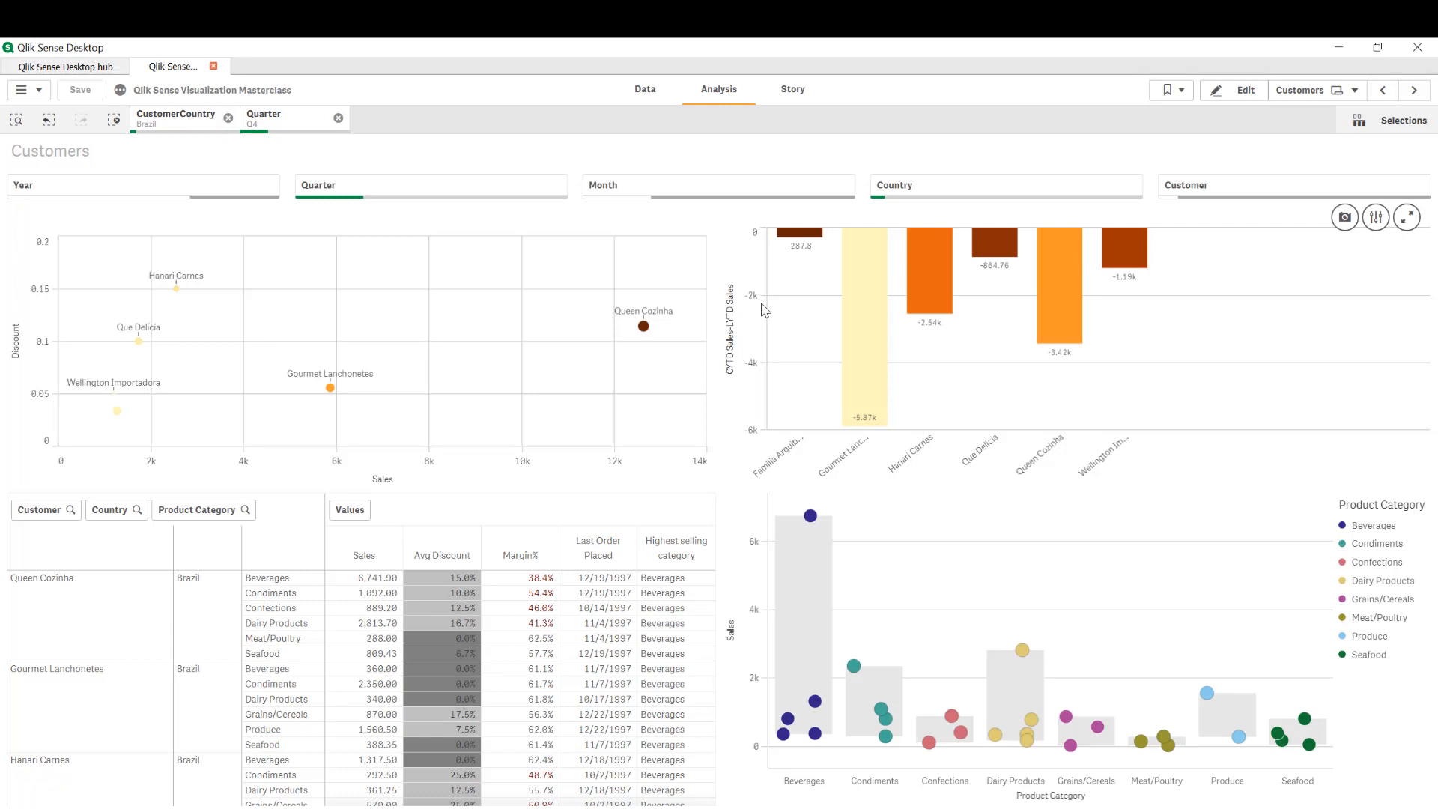
pyautogui.moveTo(746, 312)
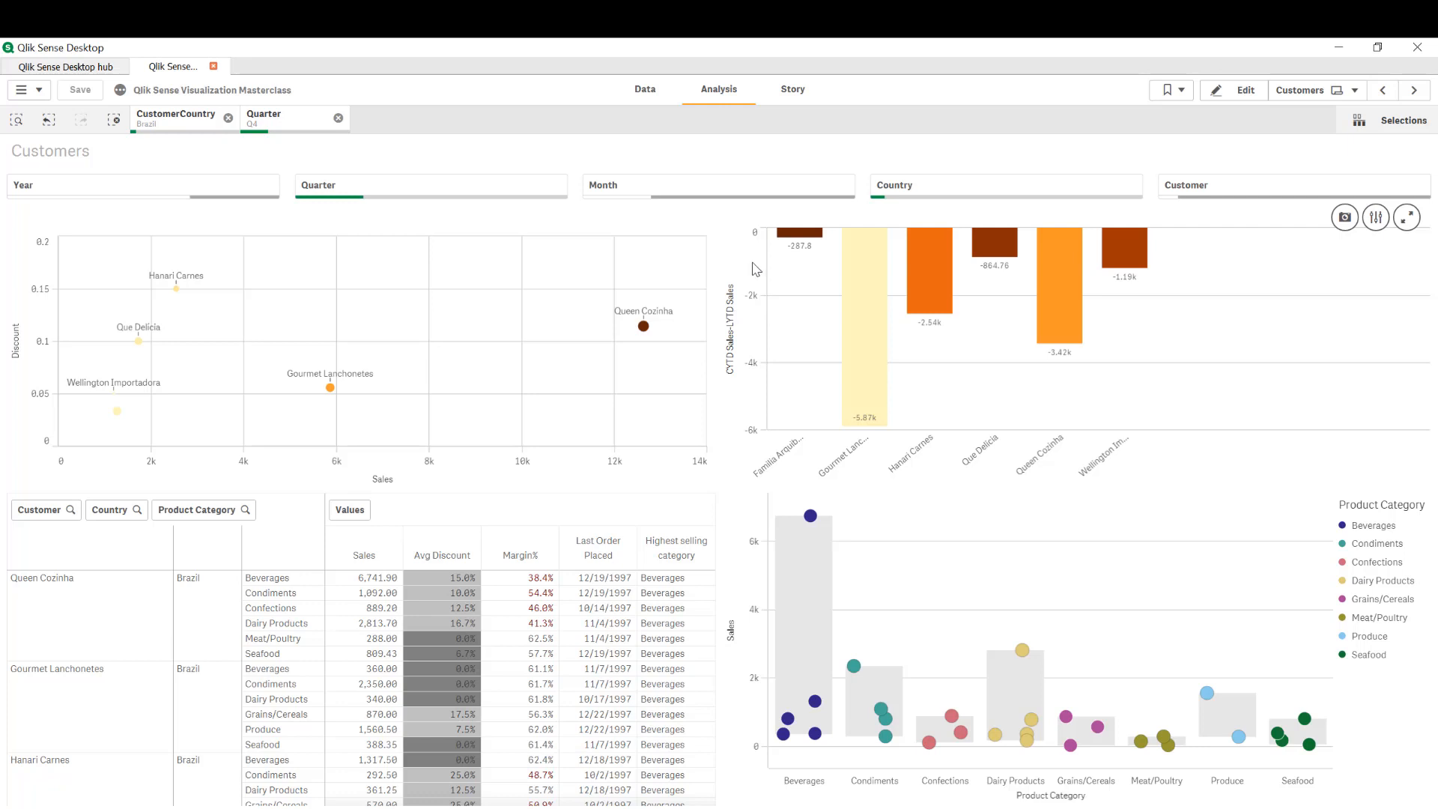
pyautogui.moveTo(364, 155)
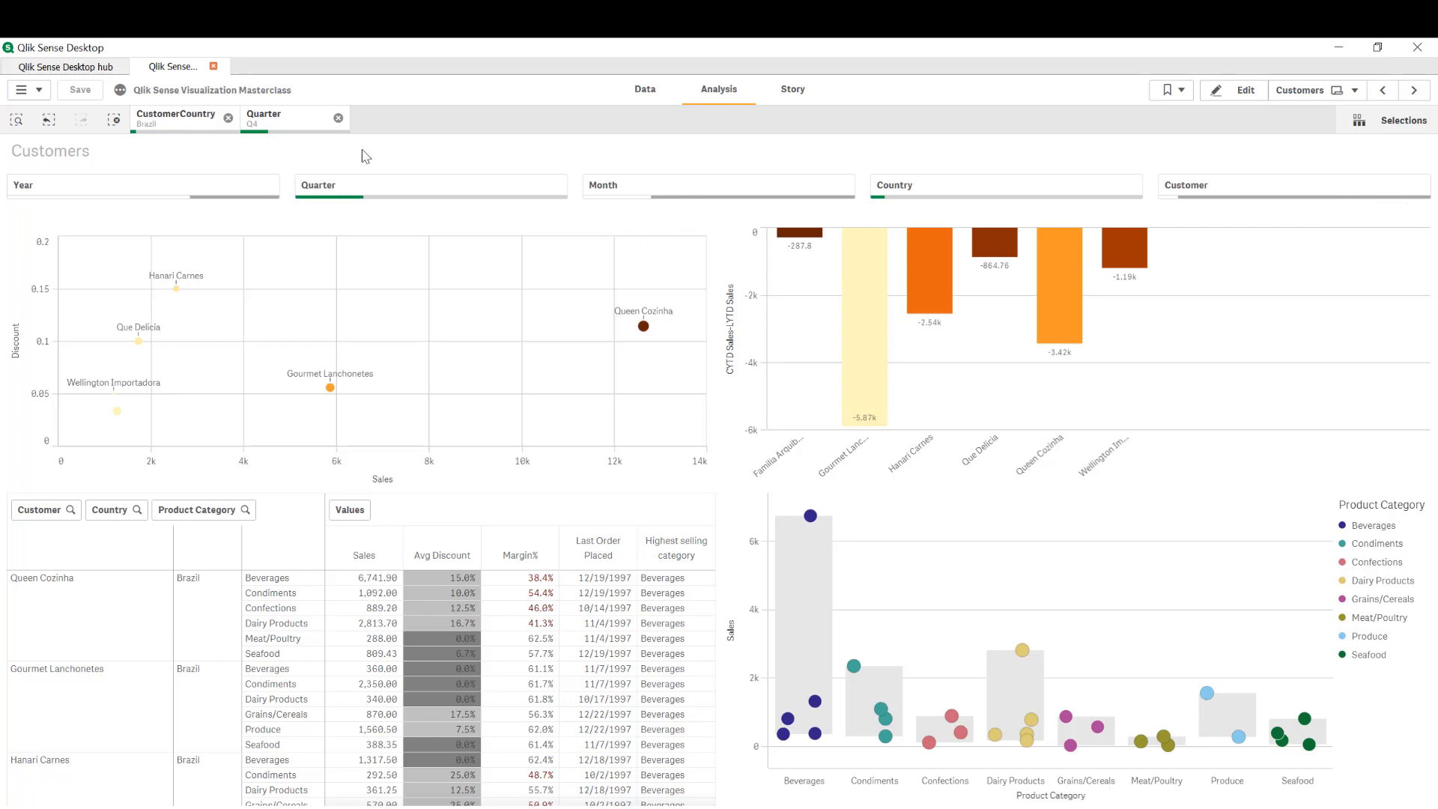
pyautogui.moveTo(201, 151)
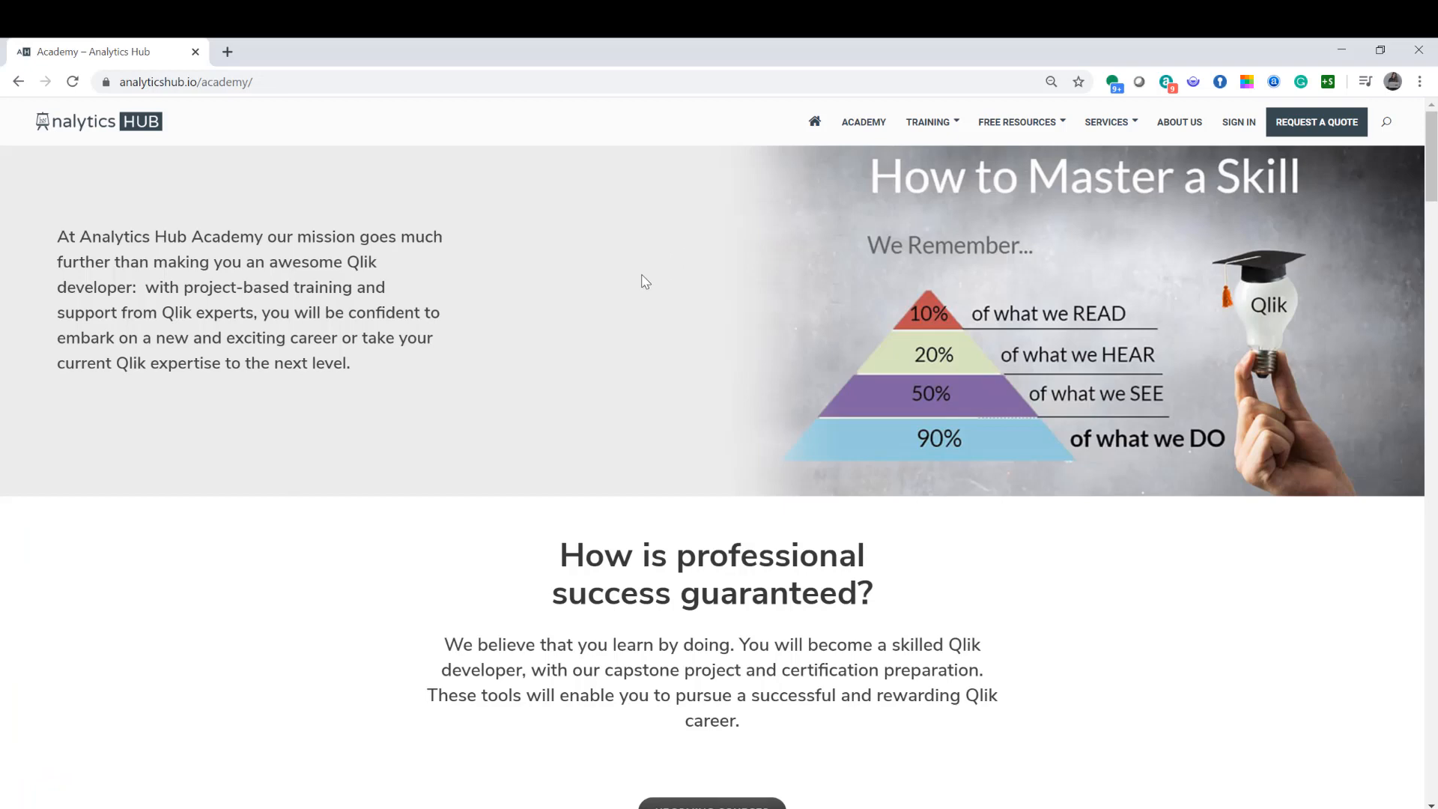
# Scroll to Training Options, join the FREE plan, and browse its course list.
pyautogui.scroll(-3)
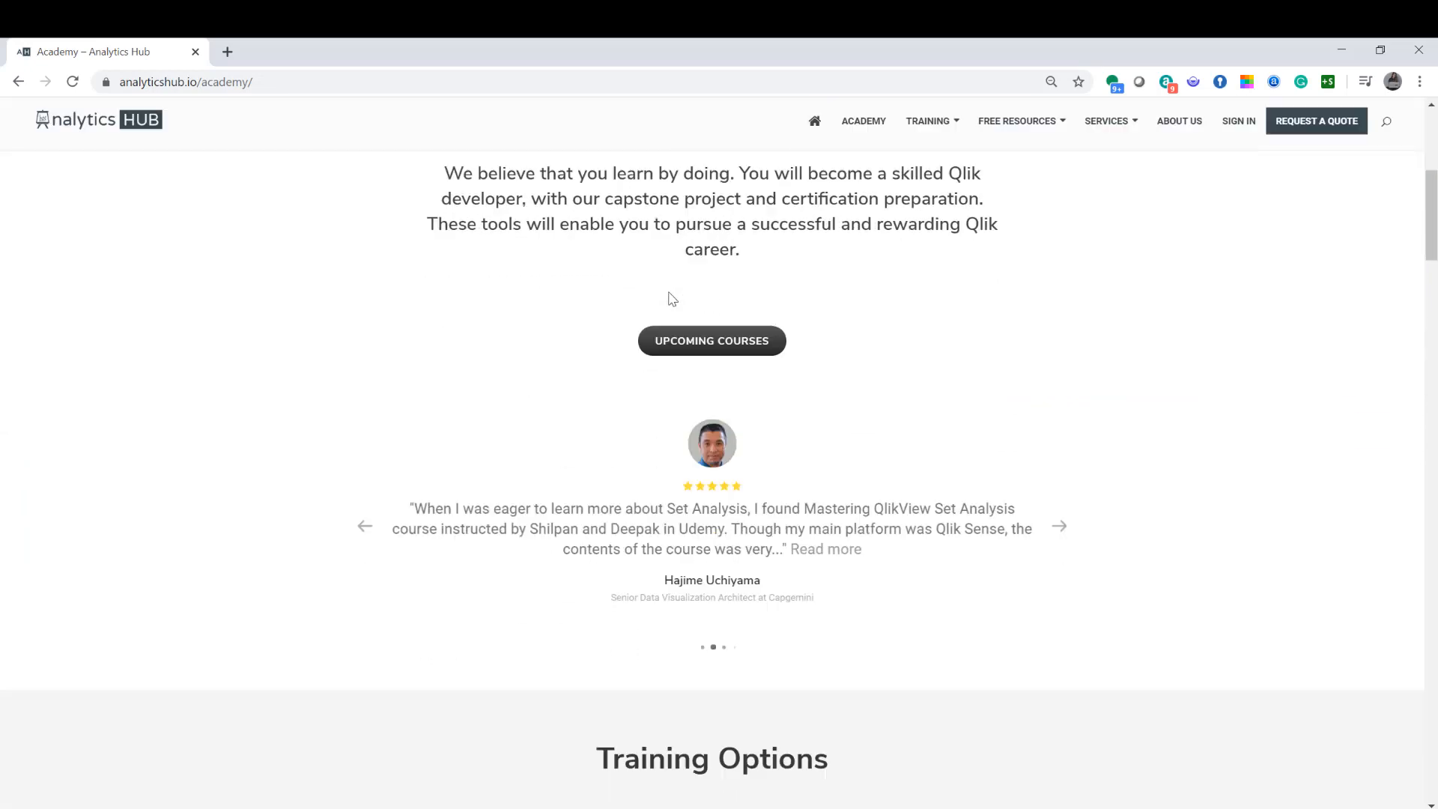
pyautogui.scroll(-3)
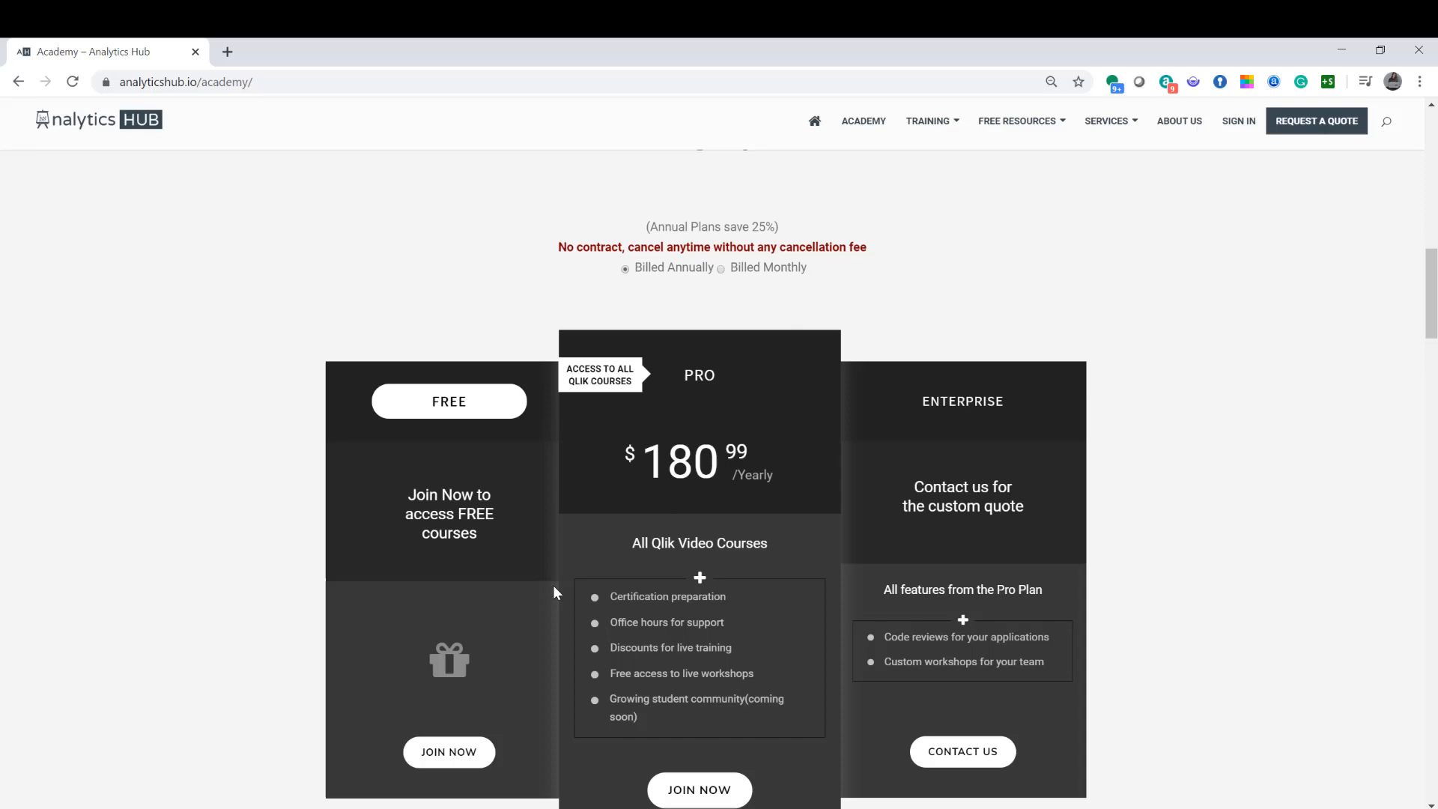
pyautogui.click(449, 752)
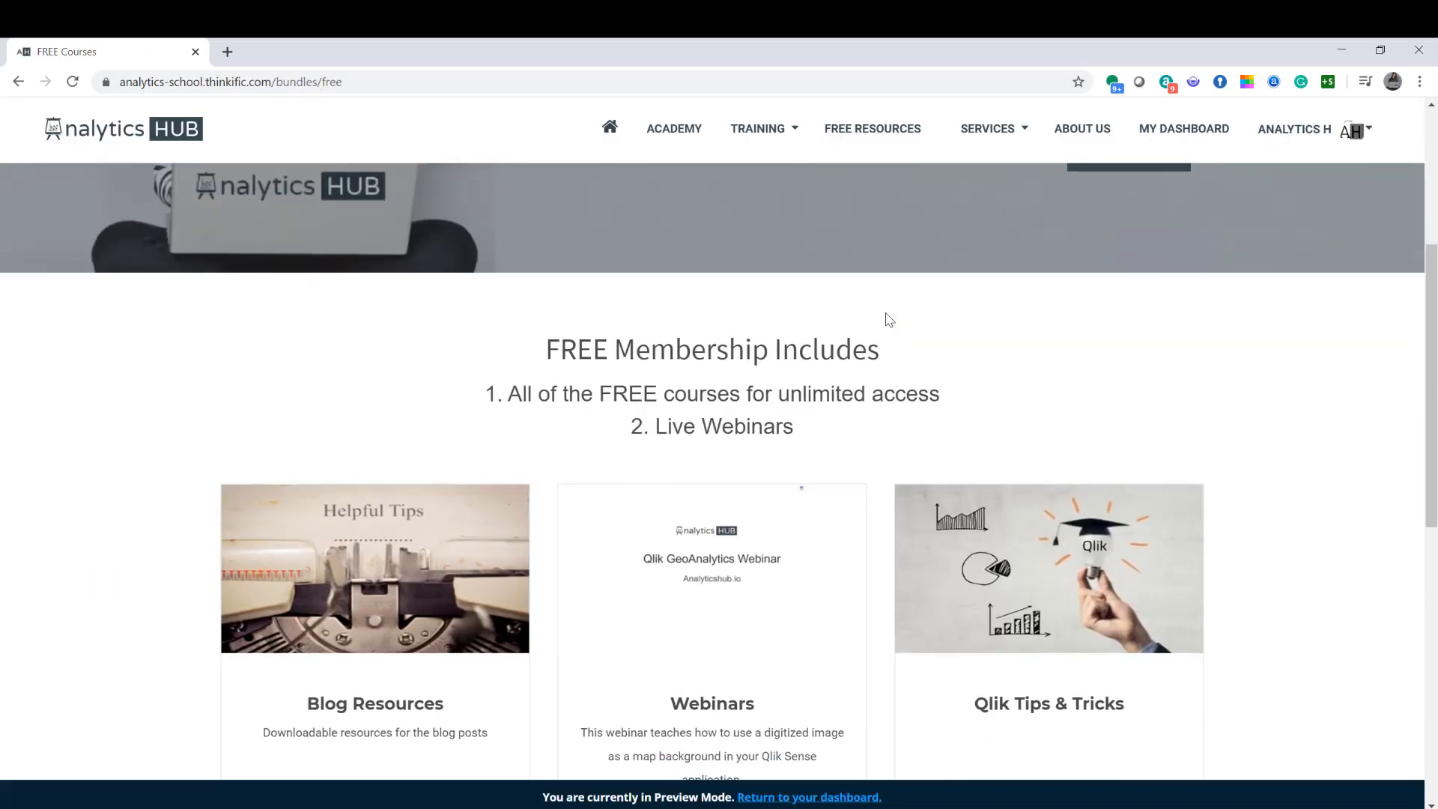
pyautogui.scroll(-3)
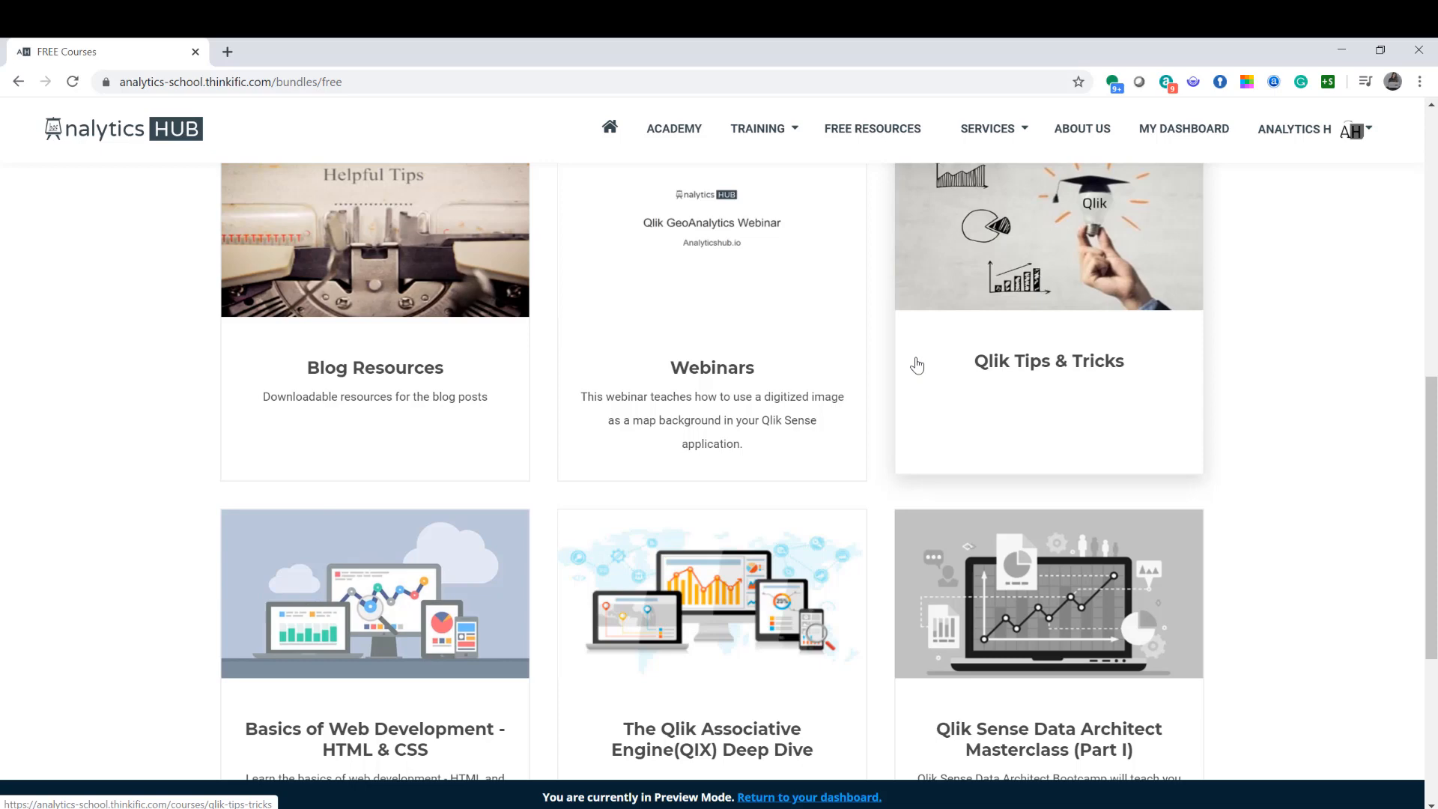